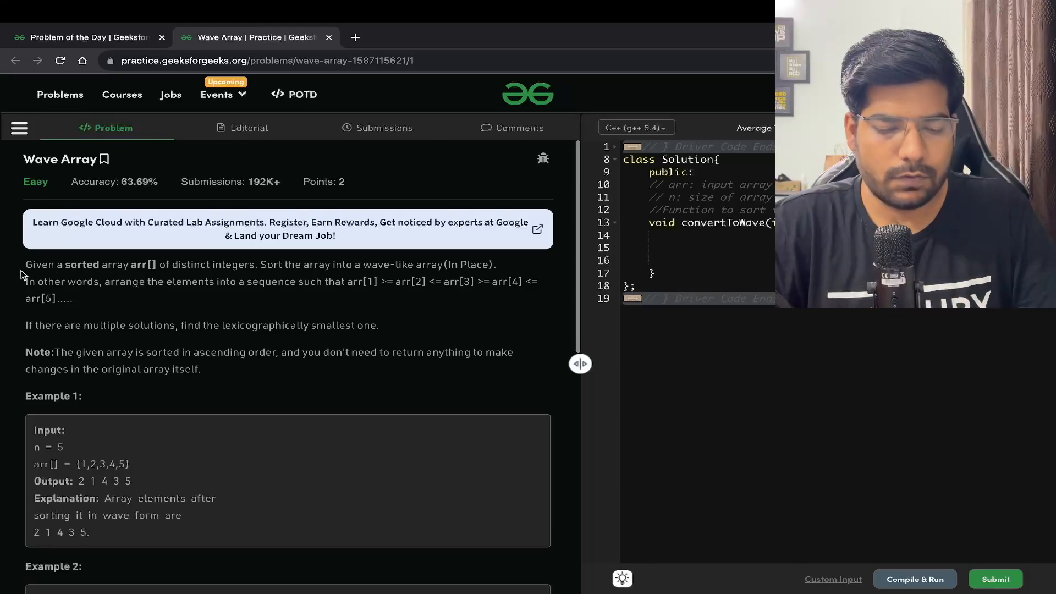
Highlight the Wave Array problem statement and a term in the wave condition
{"action": "left_click_drag", "start_coordinate": [25, 264], "coordinate": [178, 264]}
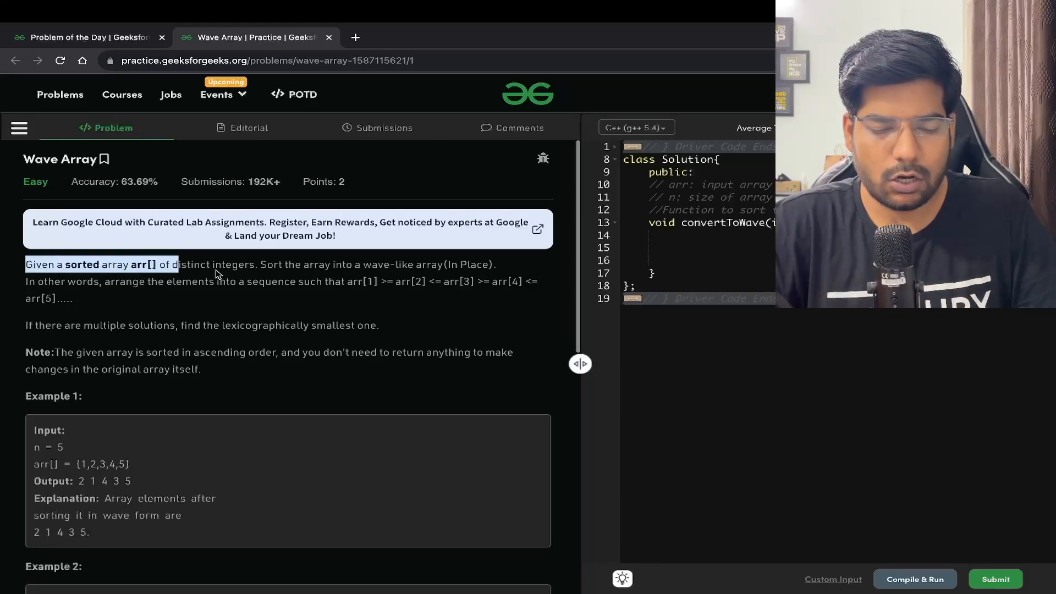
{"action": "left_click", "coordinate": [290, 264]}
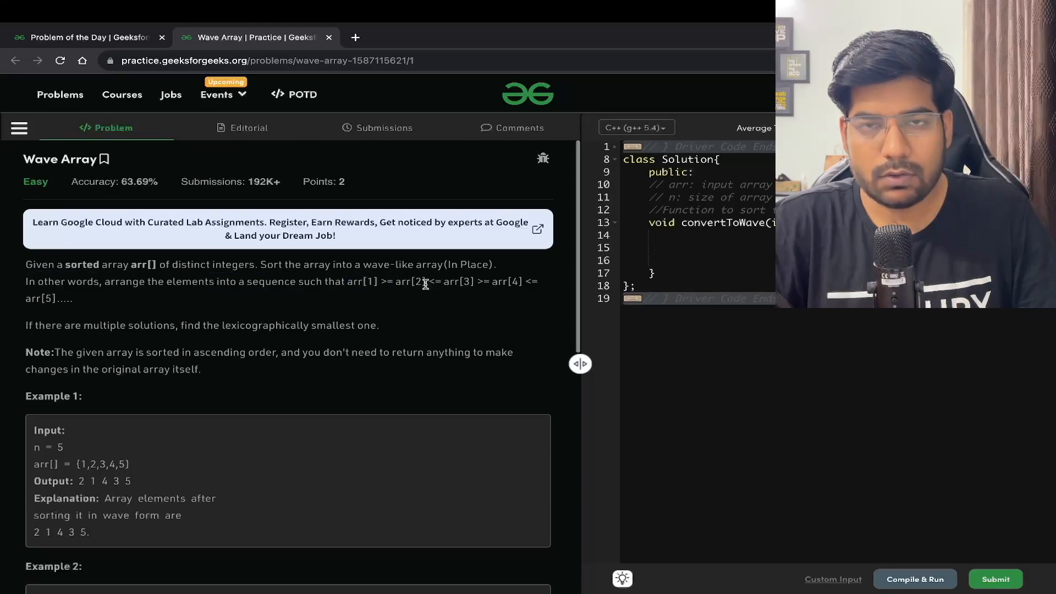
{"action": "mouse_move", "coordinate": [438, 291]}
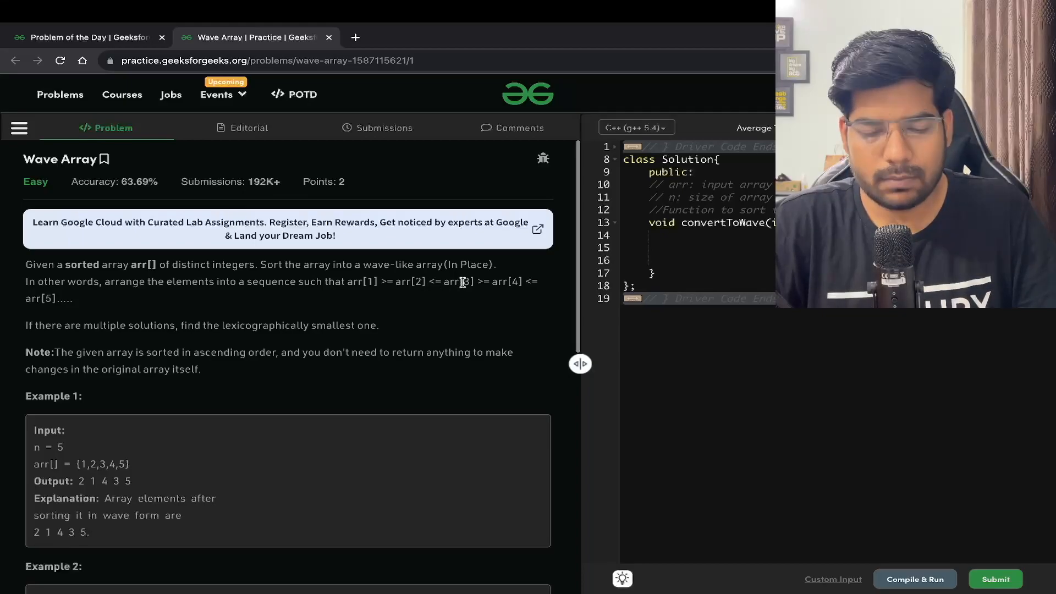
{"action": "double_click", "coordinate": [415, 281]}
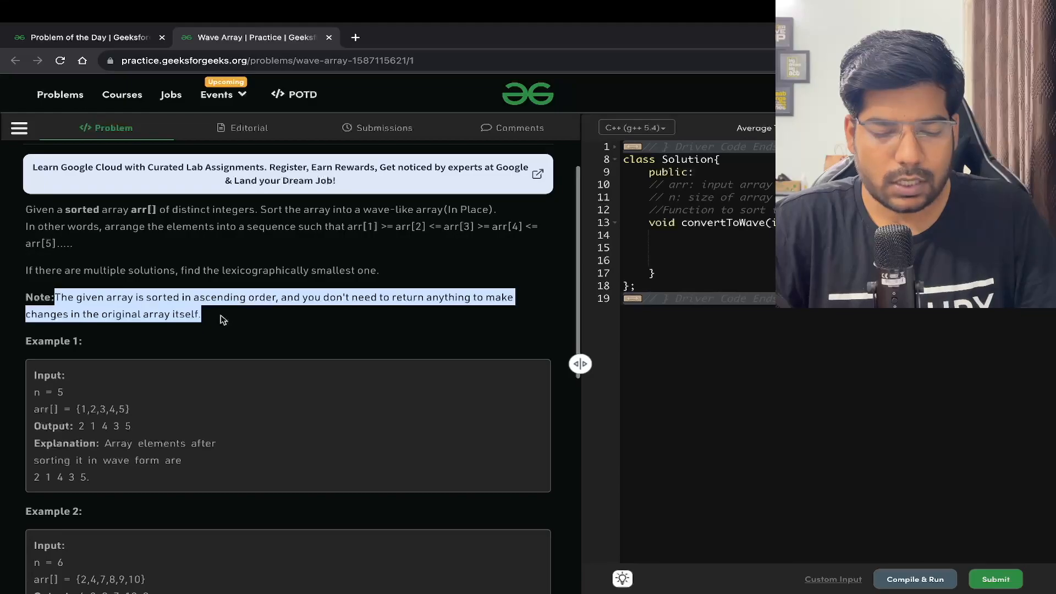
Review Examples 1 and 2, select void in convertToWave, and bring up the 'Wave array' page
{"action": "scroll", "scroll_direction": "down", "scroll_amount": 3}
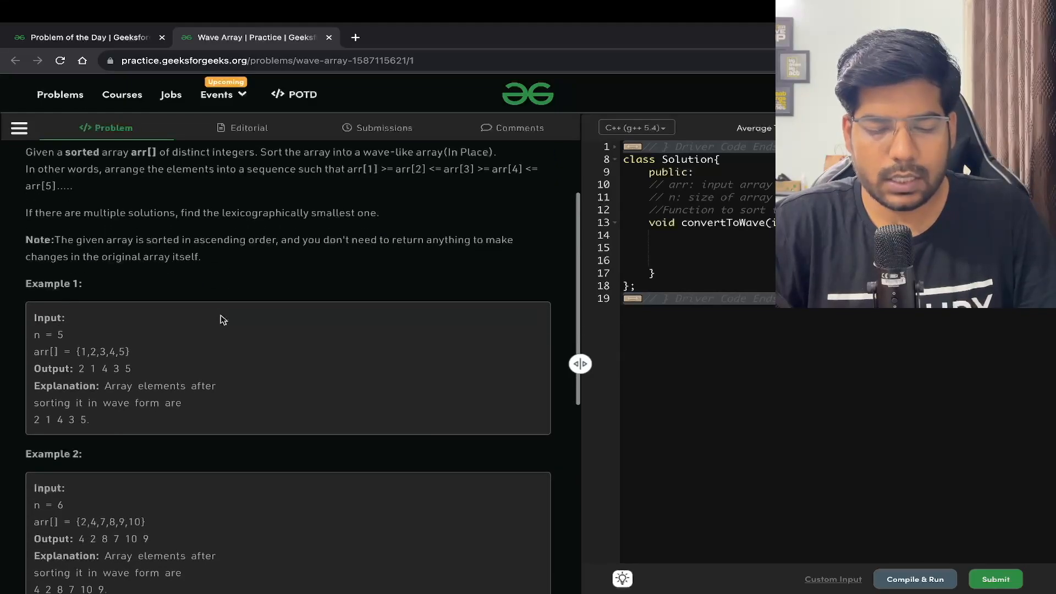
{"action": "left_click_drag", "start_coordinate": [93, 256], "coordinate": [201, 257]}
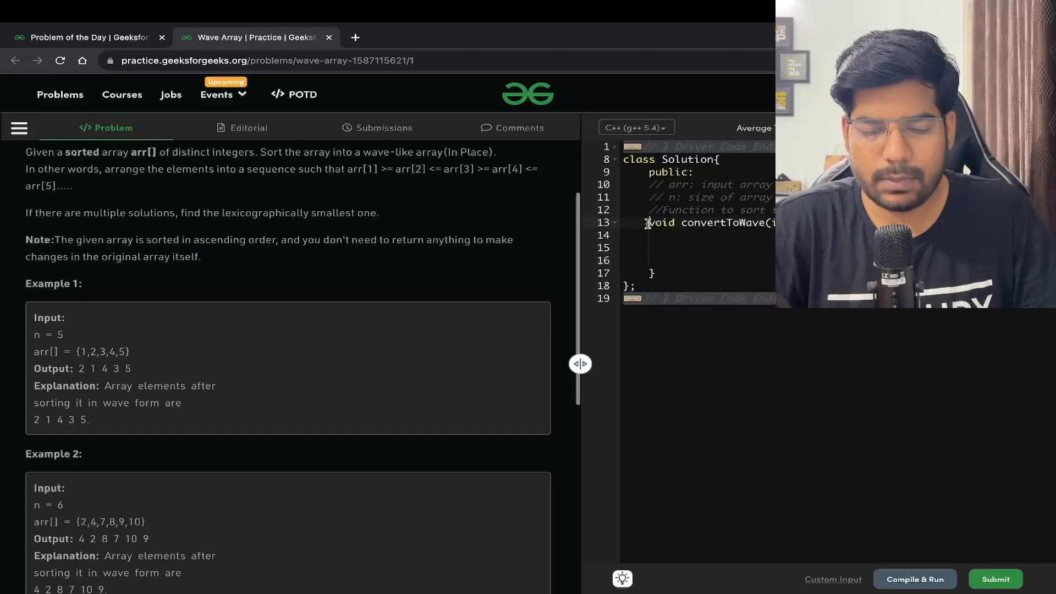
{"action": "double_click", "coordinate": [660, 222]}
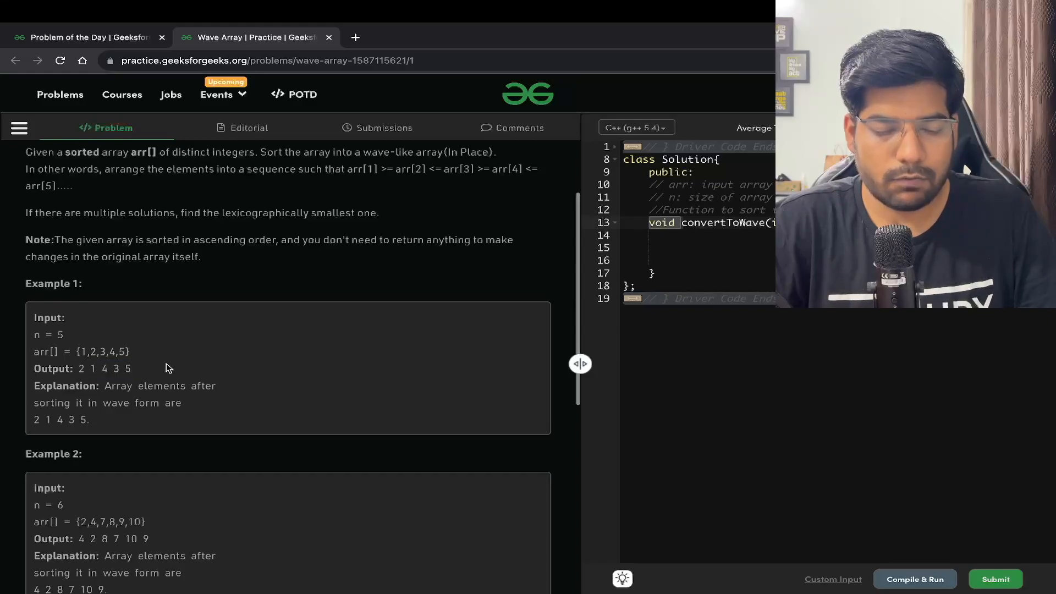
{"action": "mouse_move", "coordinate": [104, 370]}
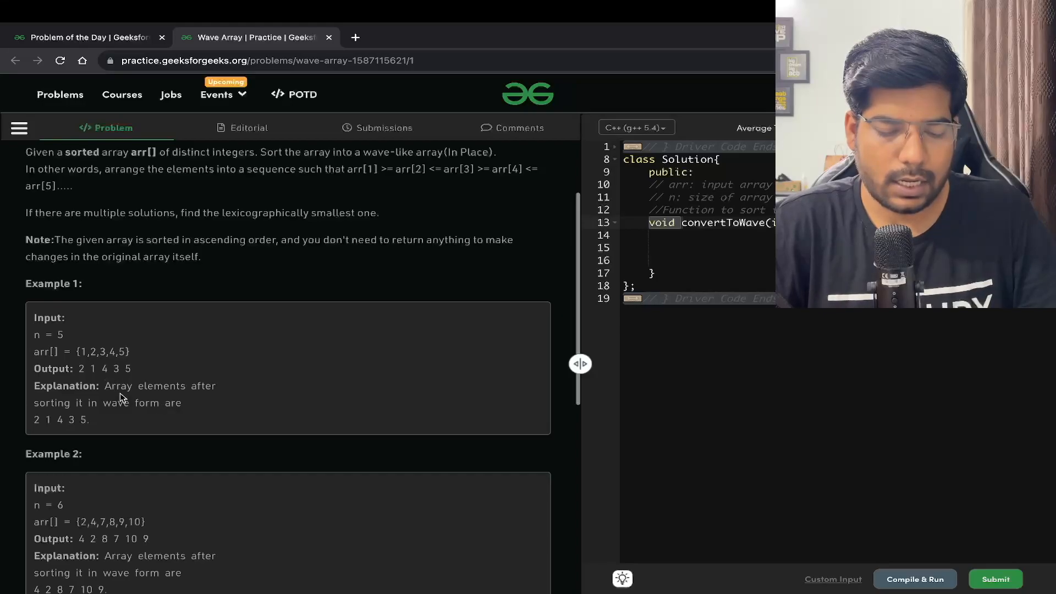
{"action": "left_click_drag", "start_coordinate": [114, 402], "coordinate": [90, 419]}
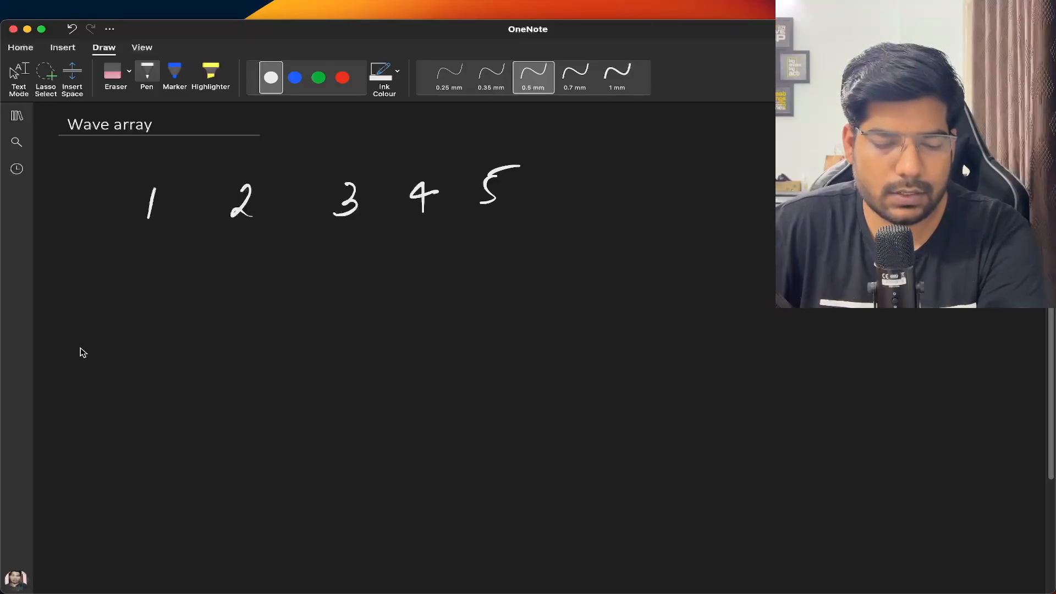
Draw a zigzag under 1 2 3 4 5, a wave through 1, 4, 3, 5, and an arrow
{"action": "left_click_drag", "start_coordinate": [77, 353], "coordinate": [189, 330]}
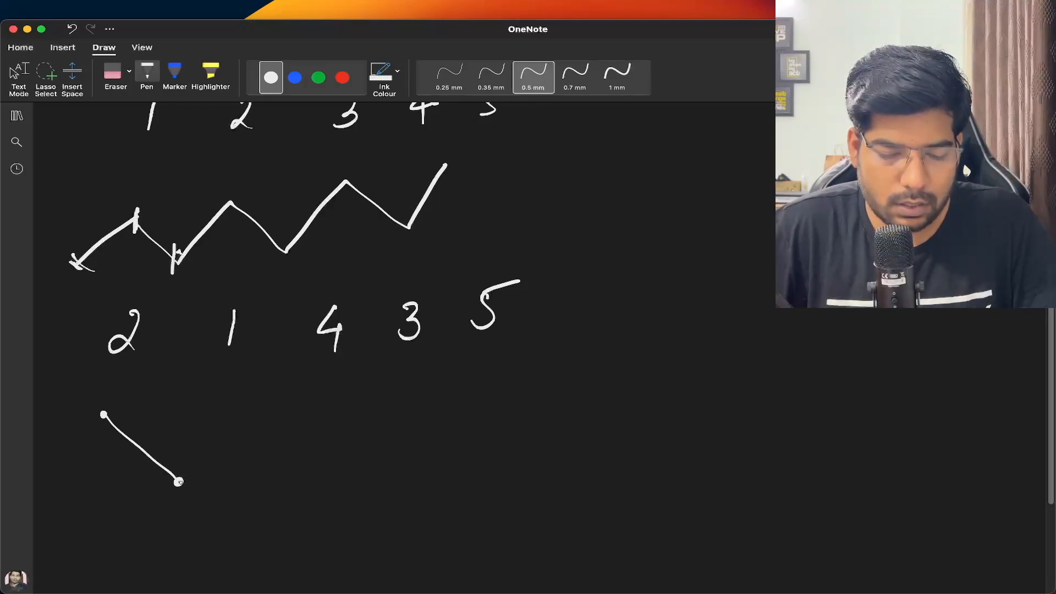
{"action": "left_click_drag", "start_coordinate": [178, 482], "coordinate": [252, 369]}
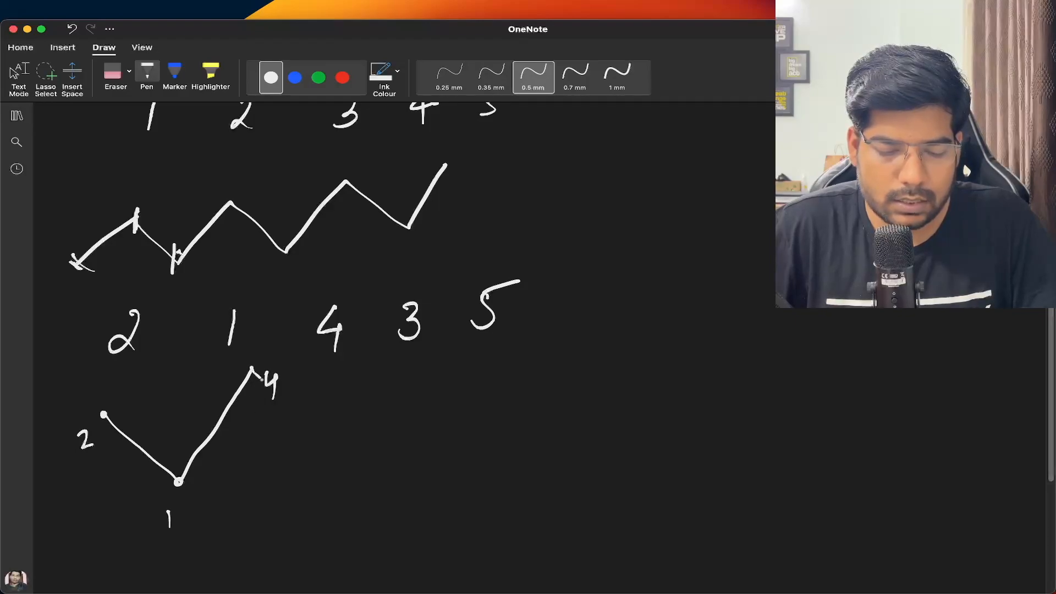
{"action": "left_click_drag", "start_coordinate": [252, 370], "coordinate": [355, 450]}
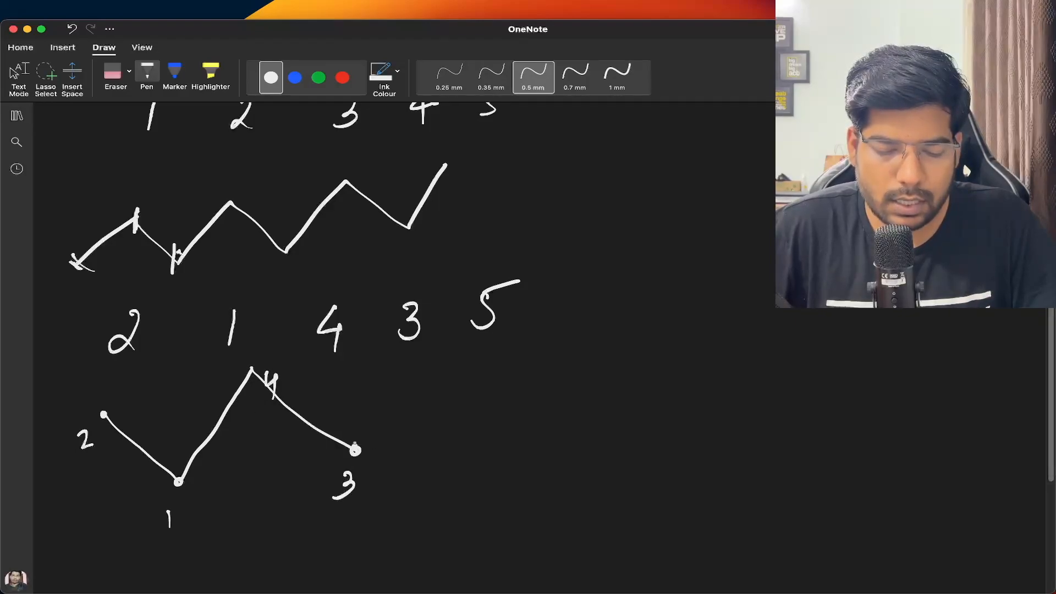
{"action": "left_click_drag", "start_coordinate": [356, 449], "coordinate": [424, 375]}
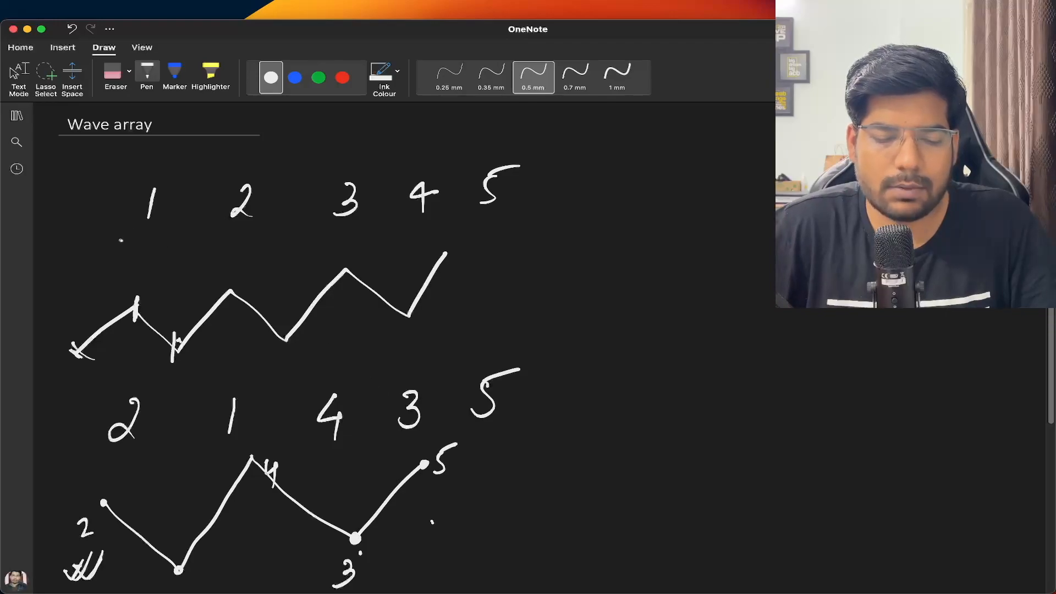
{"action": "left_click_drag", "start_coordinate": [71, 212], "coordinate": [105, 213]}
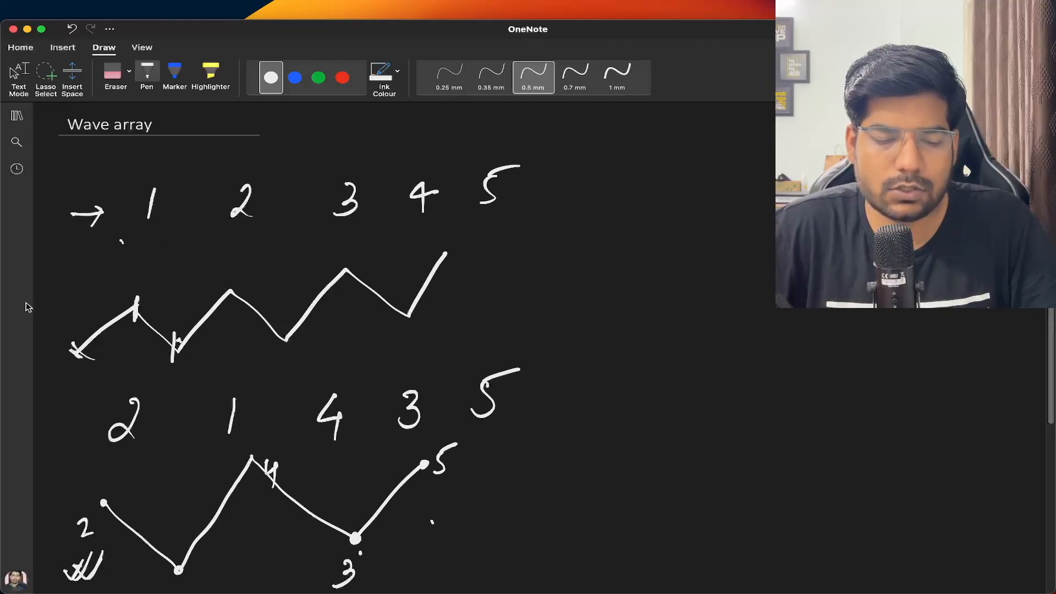
Draw a rising line for the sorted values, mark the 1, and arc-link 1 and 2
{"action": "scroll", "scroll_direction": "down", "scroll_amount": 3}
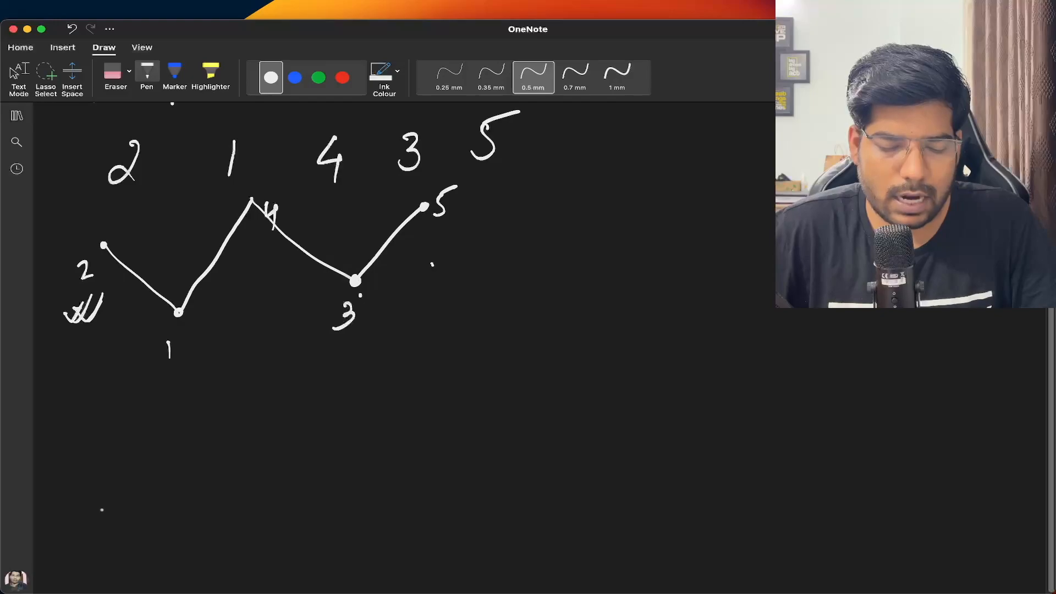
{"action": "left_click_drag", "start_coordinate": [101, 516], "coordinate": [416, 380]}
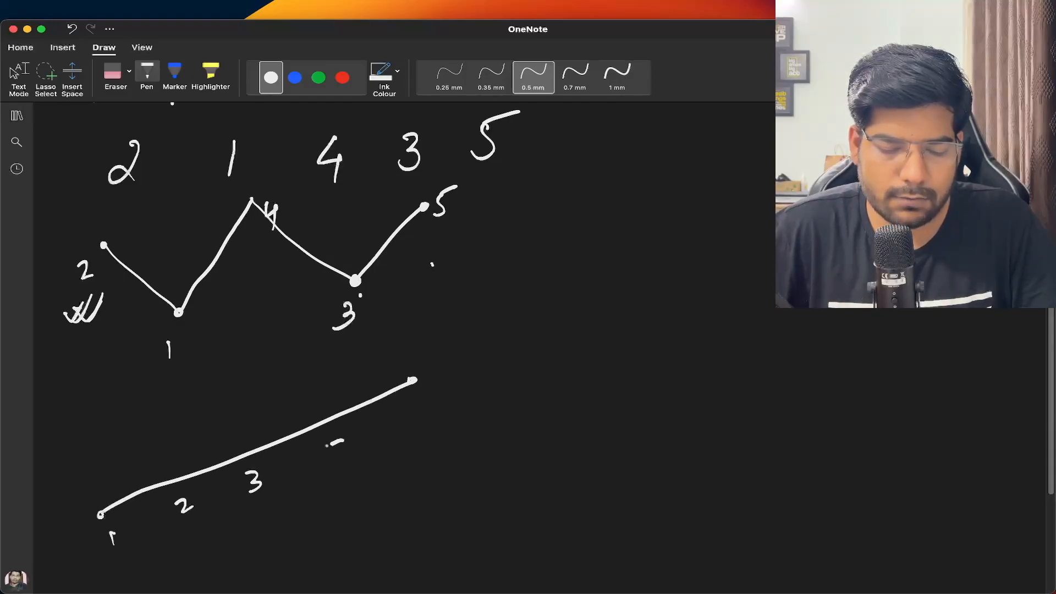
{"action": "scroll", "scroll_direction": "down", "scroll_amount": 3}
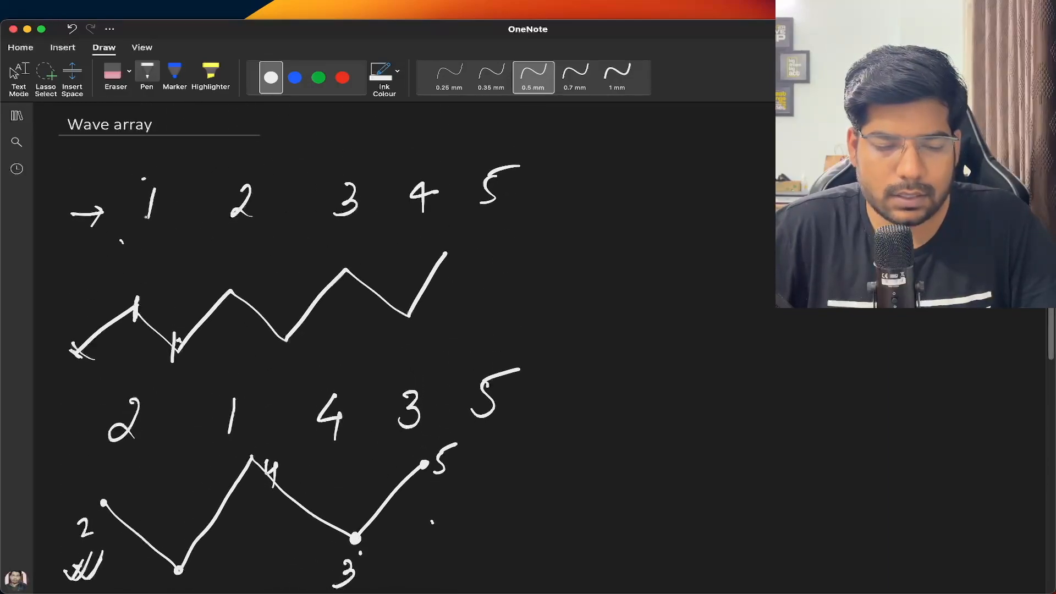
{"action": "left_click_drag", "start_coordinate": [155, 229], "coordinate": [229, 229]}
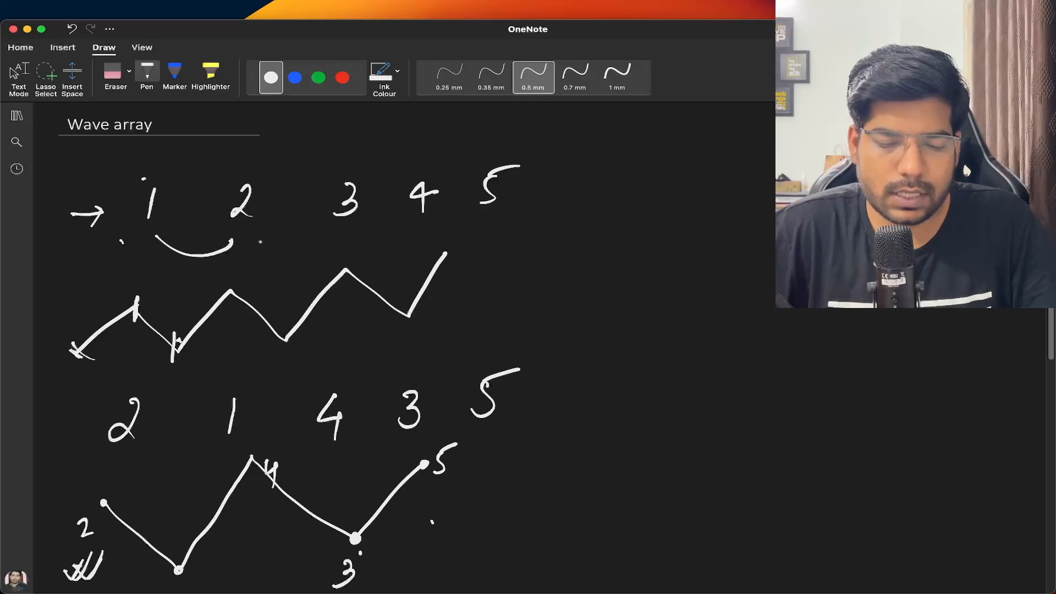
{"action": "left_click_drag", "start_coordinate": [330, 222], "coordinate": [417, 225]}
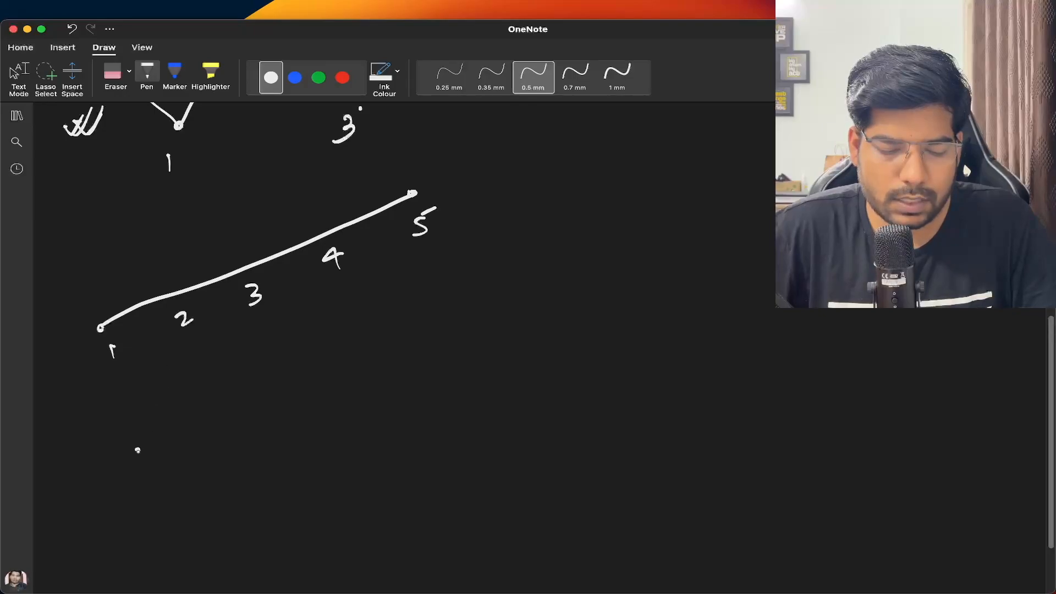
Start a new wave from 2 down to 1 and draw an arc pairing 1 and 2
{"action": "left_click_drag", "start_coordinate": [137, 449], "coordinate": [214, 481]}
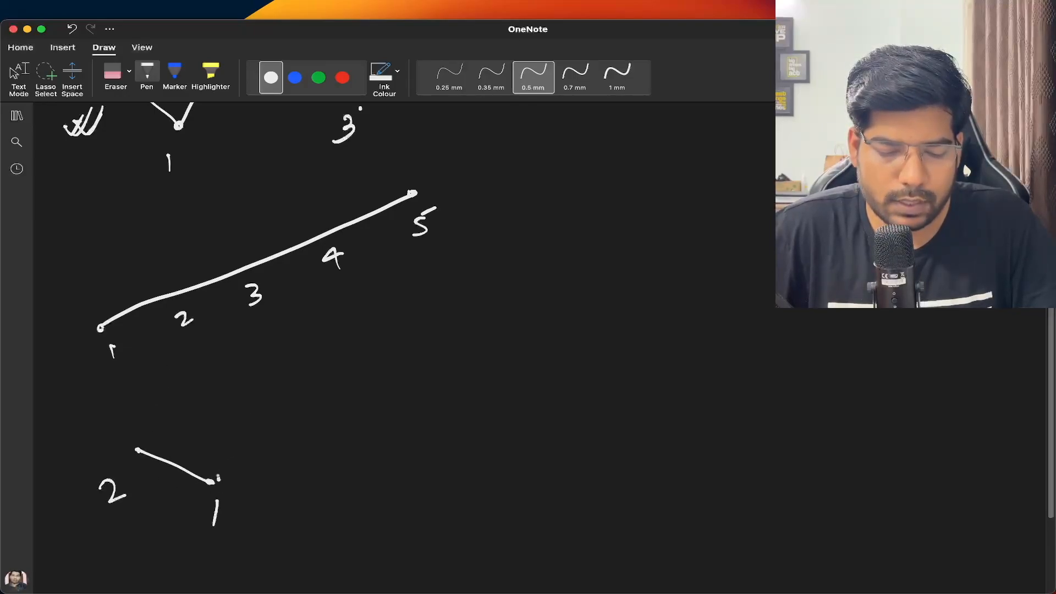
{"action": "left_click_drag", "start_coordinate": [216, 478], "coordinate": [360, 426]}
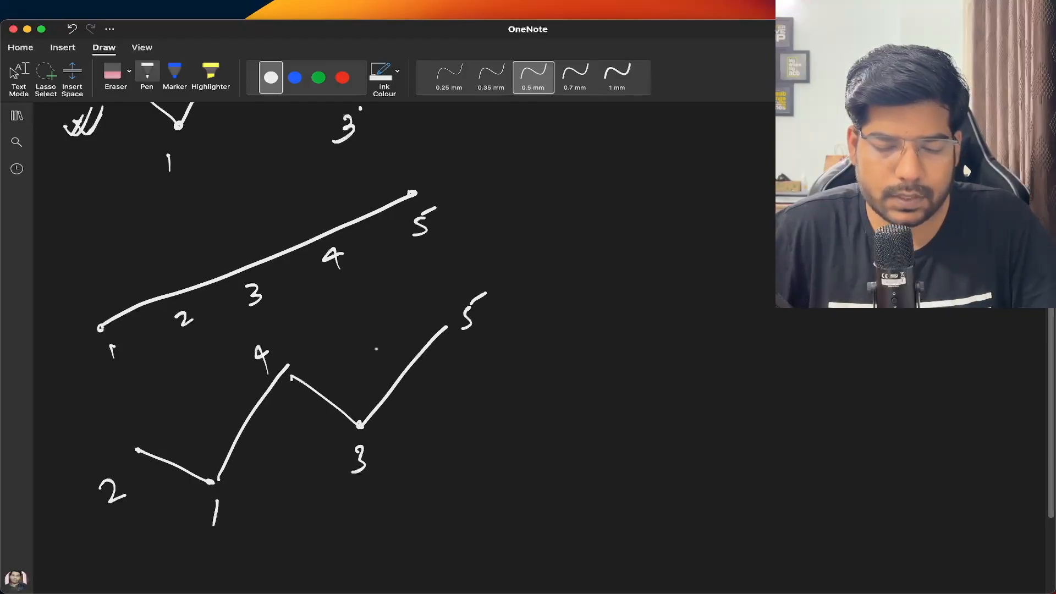
{"action": "left_click_drag", "start_coordinate": [111, 370], "coordinate": [195, 330]}
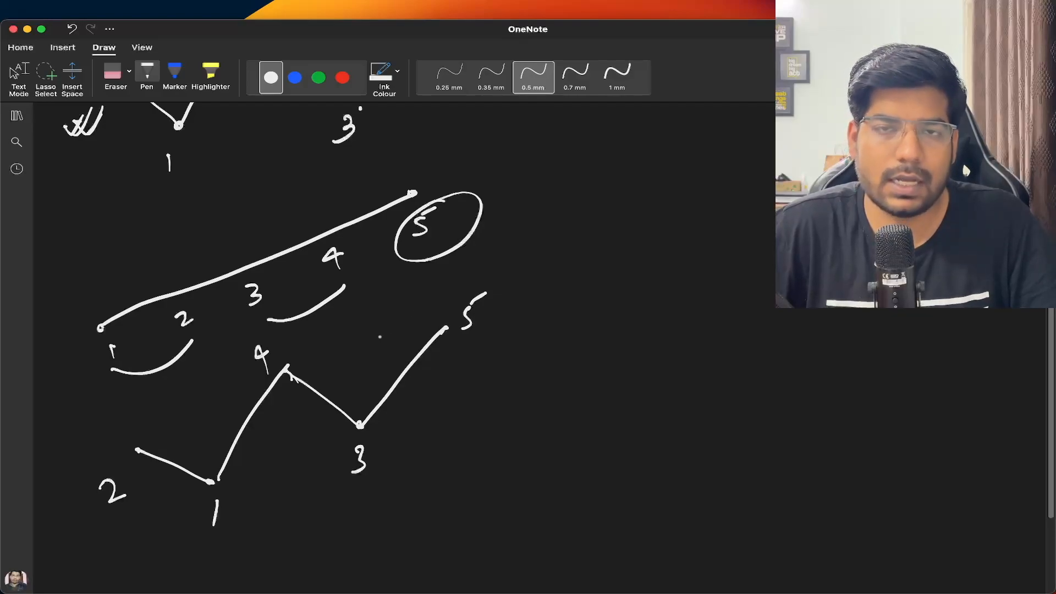
Below the diagram, add a stroke to the n log n and n complexity notes
{"action": "scroll", "scroll_direction": "down", "scroll_amount": 3}
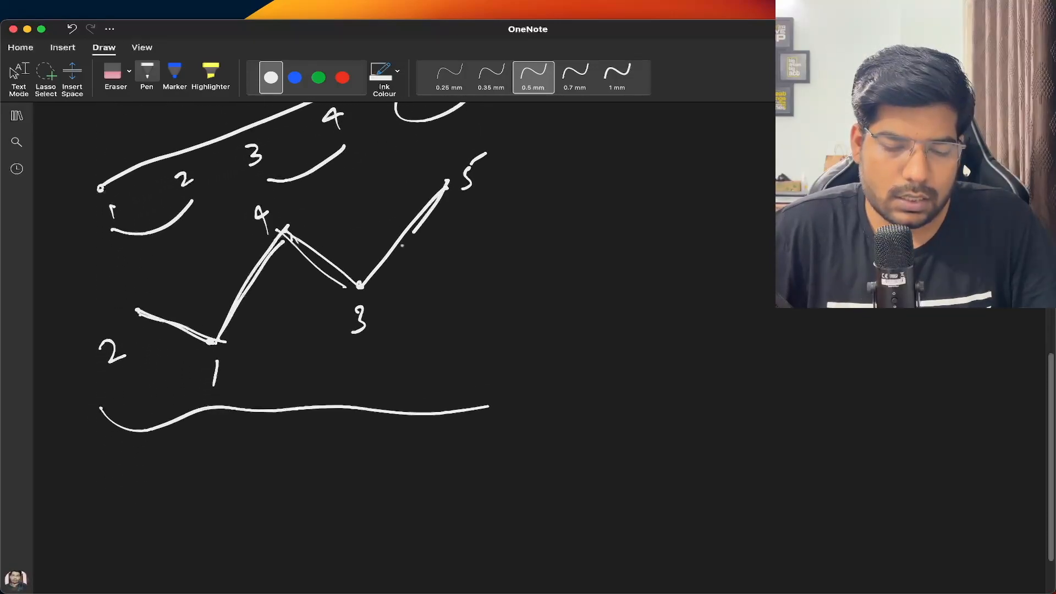
{"action": "scroll", "scroll_direction": "down", "scroll_amount": 3}
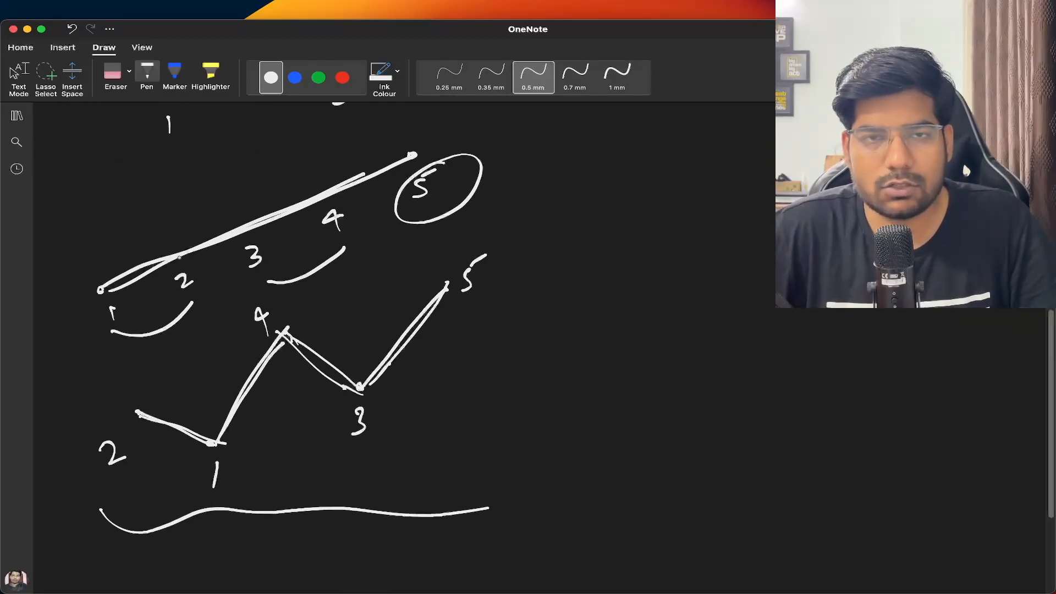
{"action": "scroll", "scroll_direction": "down", "scroll_amount": 3}
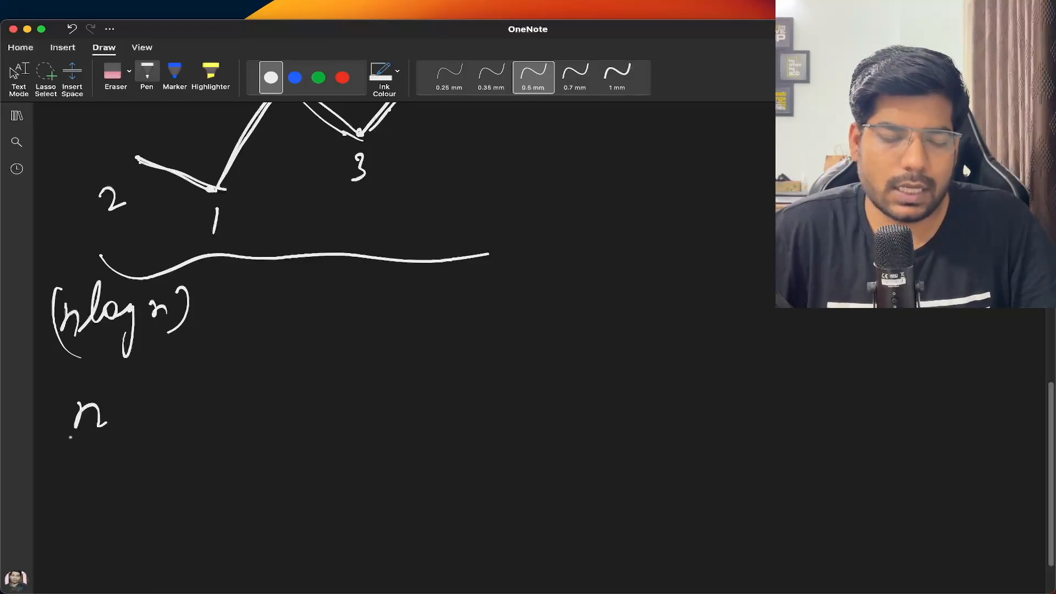
{"action": "left_click_drag", "start_coordinate": [57, 405], "coordinate": [131, 437]}
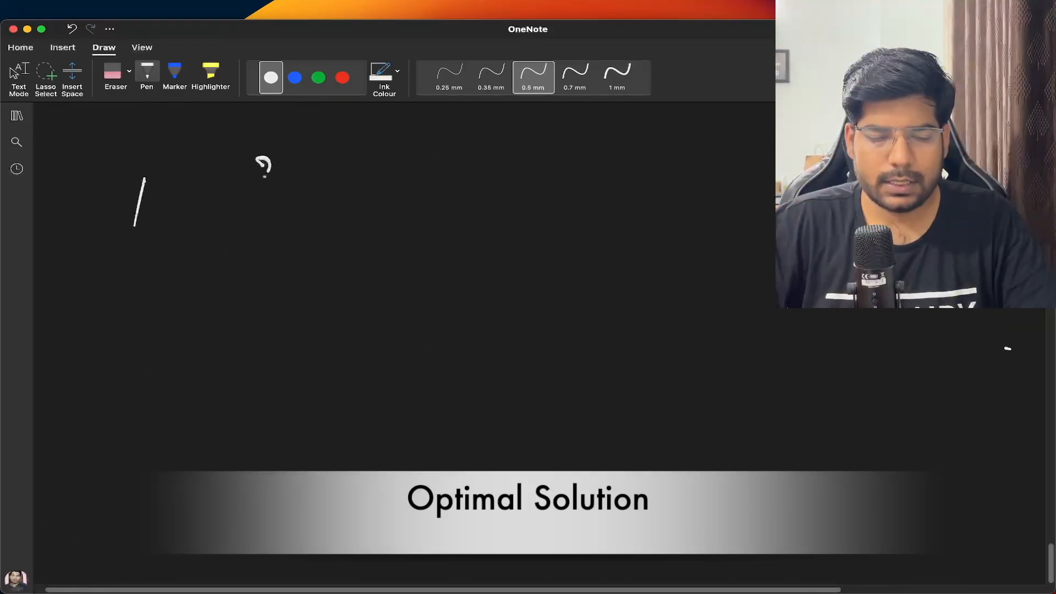
Write 1 to 5, draw a falling wave stroke, and circle the index-labelled zigzags
{"action": "right_click", "coordinate": [448, 223]}
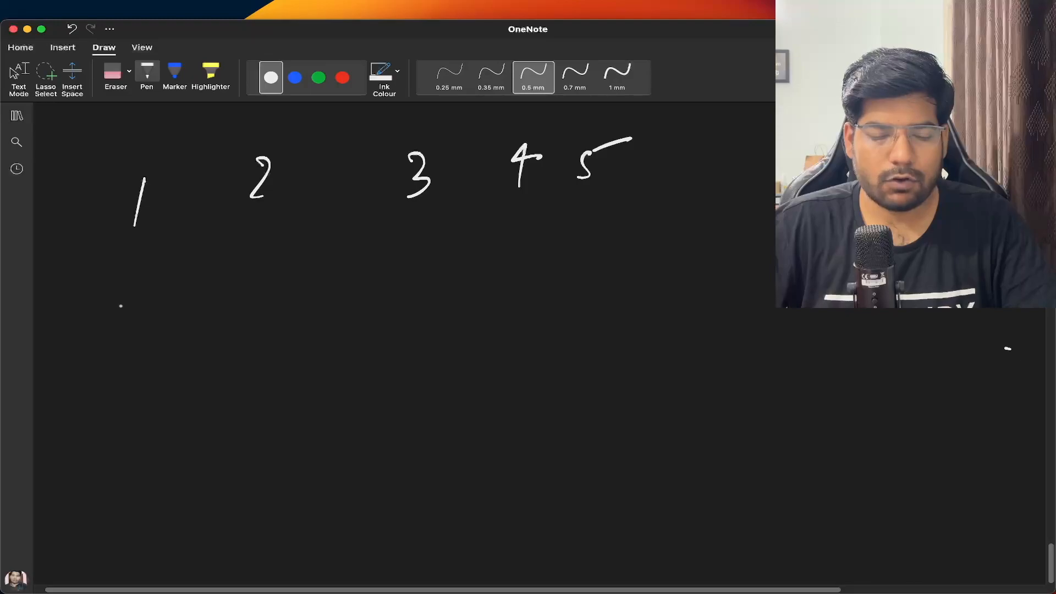
{"action": "left_click_drag", "start_coordinate": [111, 298], "coordinate": [192, 354]}
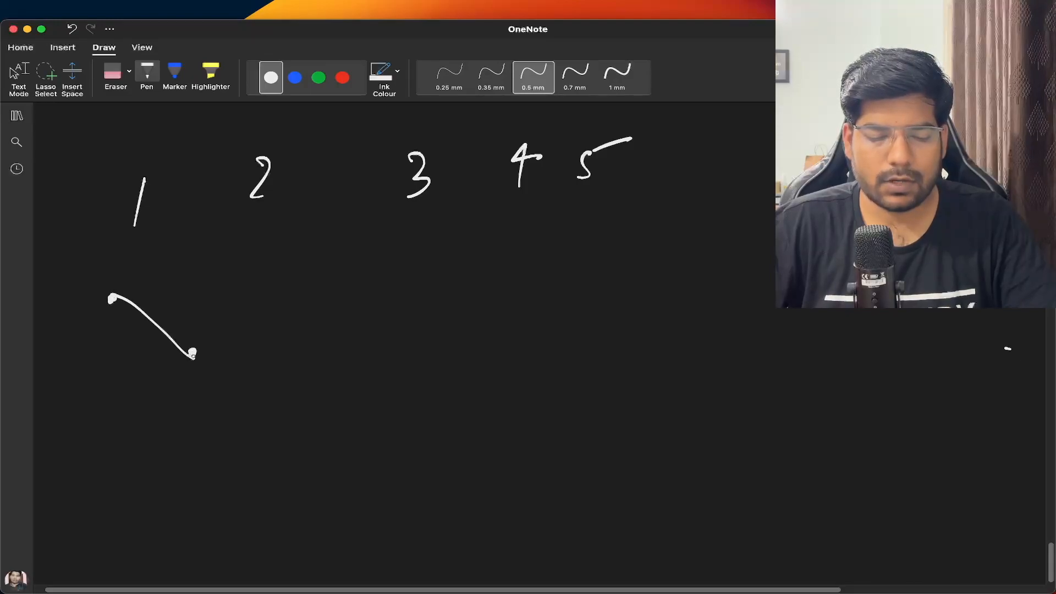
{"action": "left_click_drag", "start_coordinate": [192, 350], "coordinate": [367, 252]}
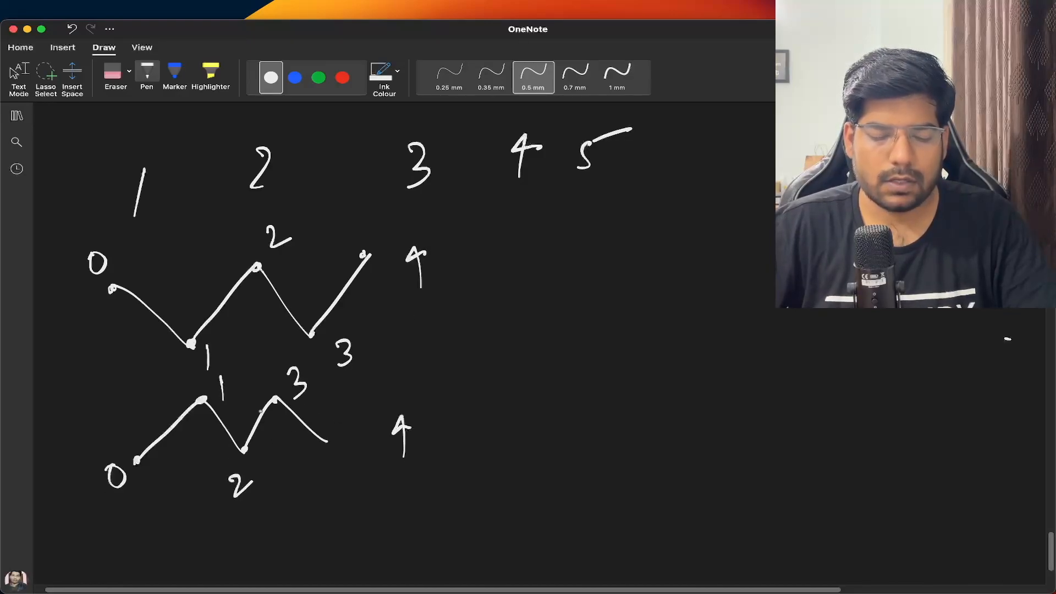
{"action": "left_click_drag", "start_coordinate": [68, 232], "coordinate": [192, 316]}
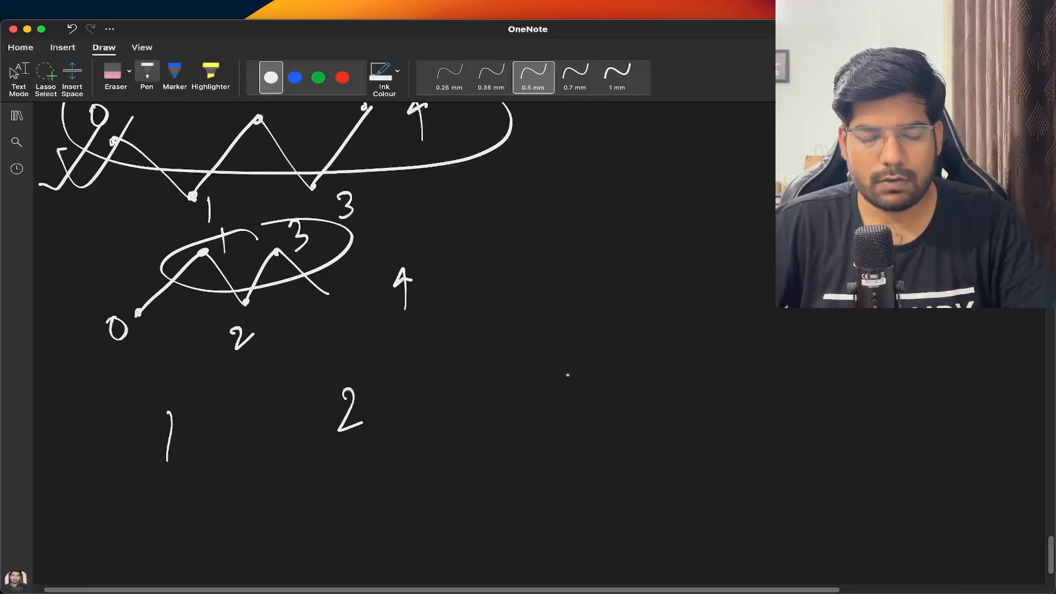
Add a rising stroke below the numbers, erase the stray diagonal, and draw 2 falling to 1
{"action": "scroll", "scroll_direction": "down", "scroll_amount": 3}
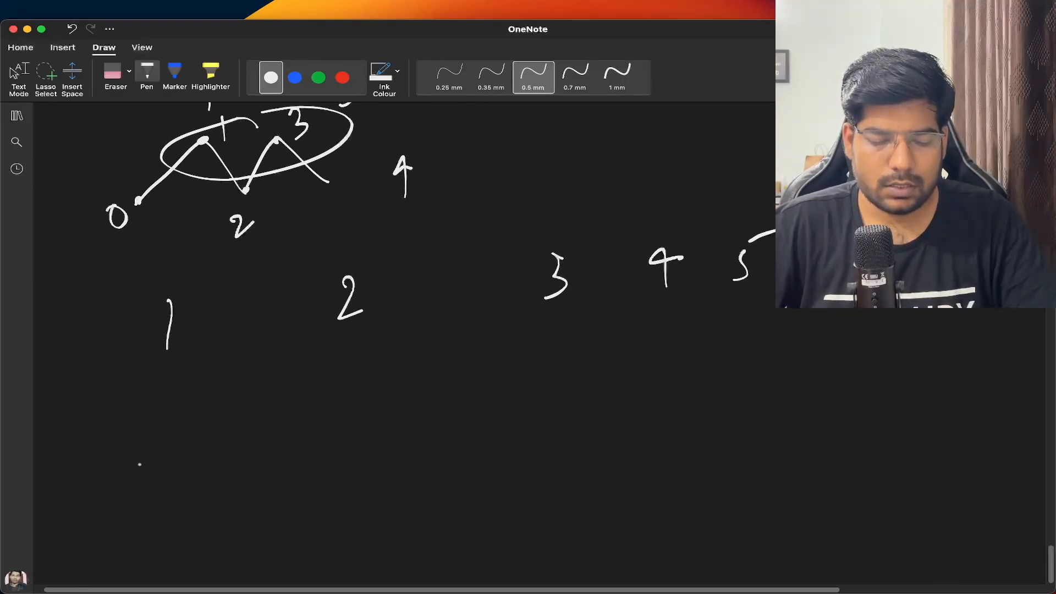
{"action": "left_click_drag", "start_coordinate": [140, 469], "coordinate": [209, 402]}
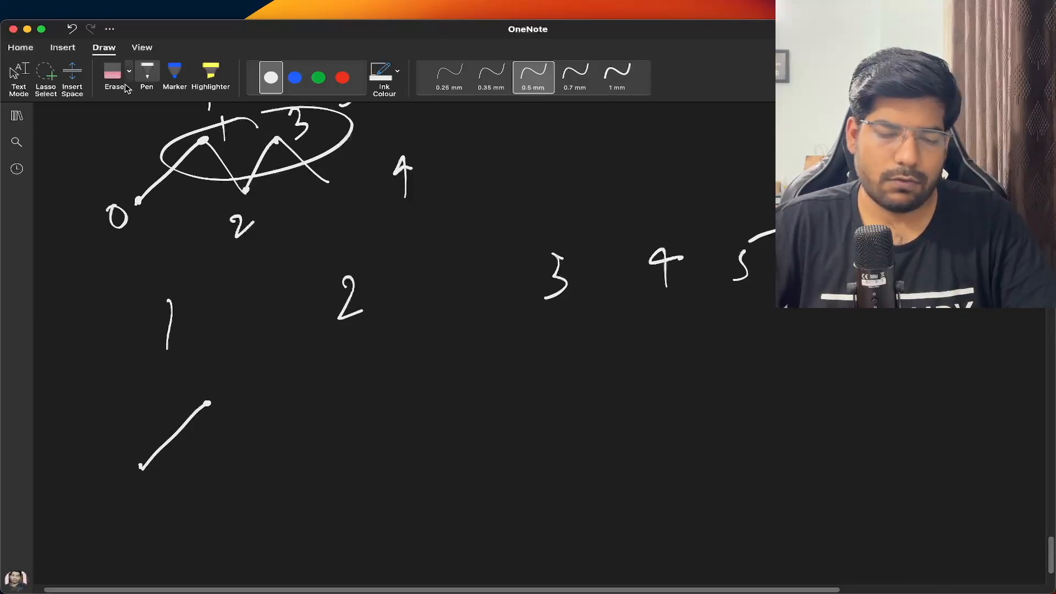
{"action": "left_click", "coordinate": [114, 74]}
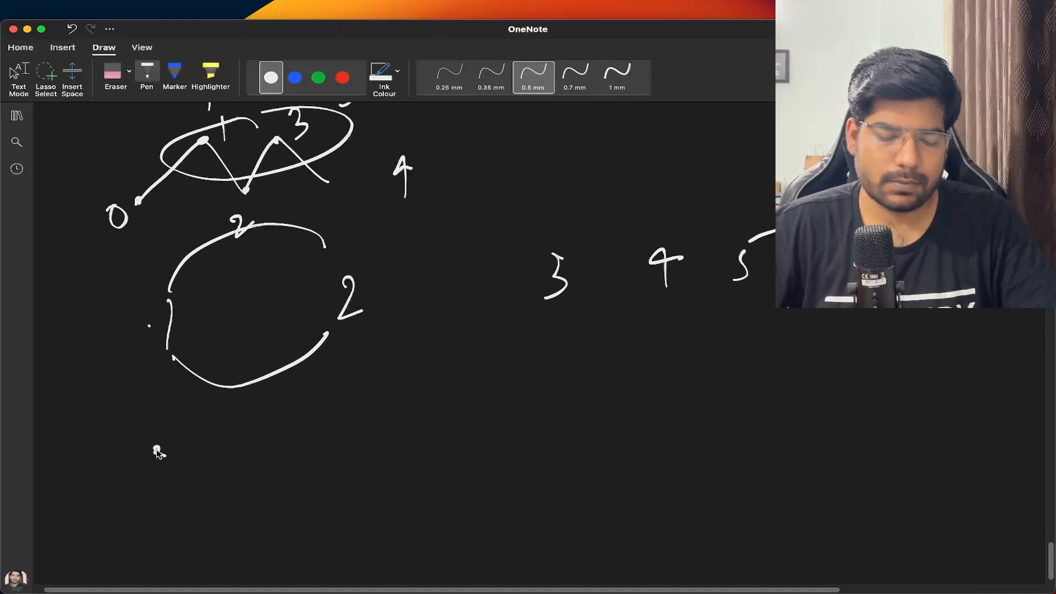
{"action": "left_click_drag", "start_coordinate": [155, 451], "coordinate": [216, 517]}
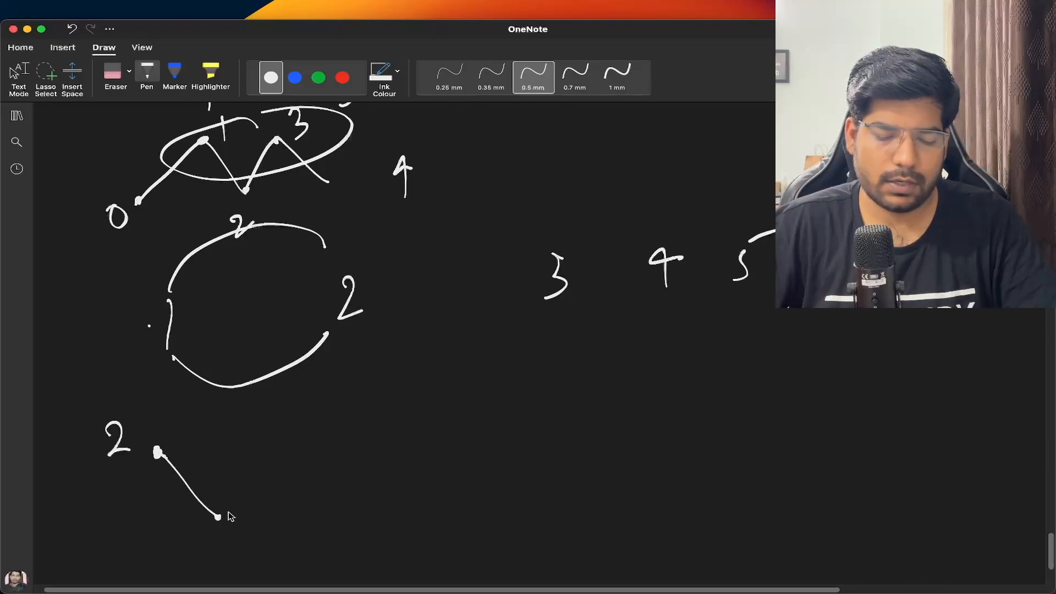
{"action": "scroll", "scroll_direction": "down", "scroll_amount": 3}
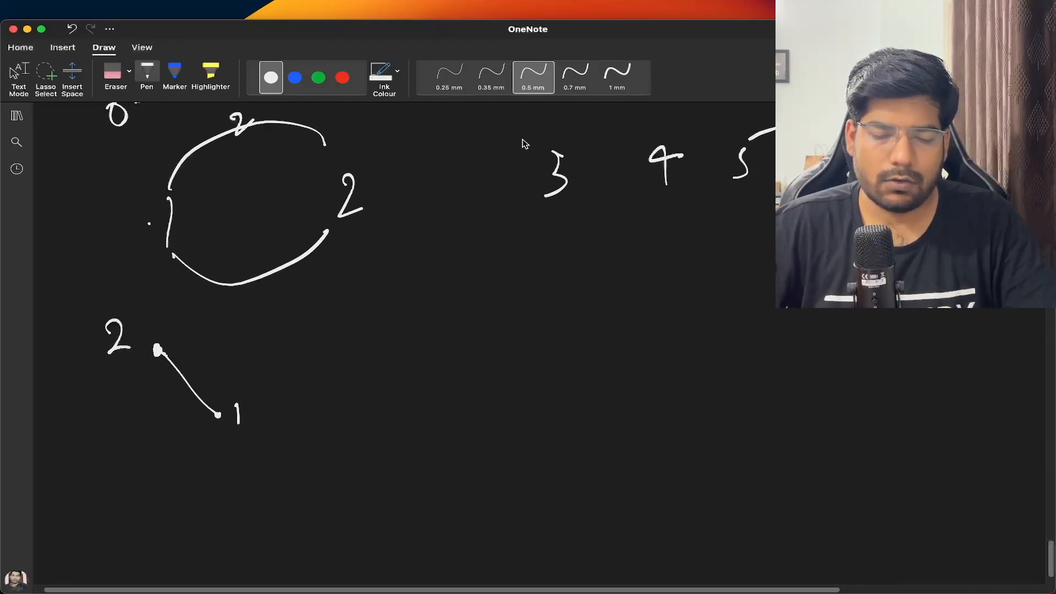
{"action": "mouse_move", "coordinate": [160, 298]}
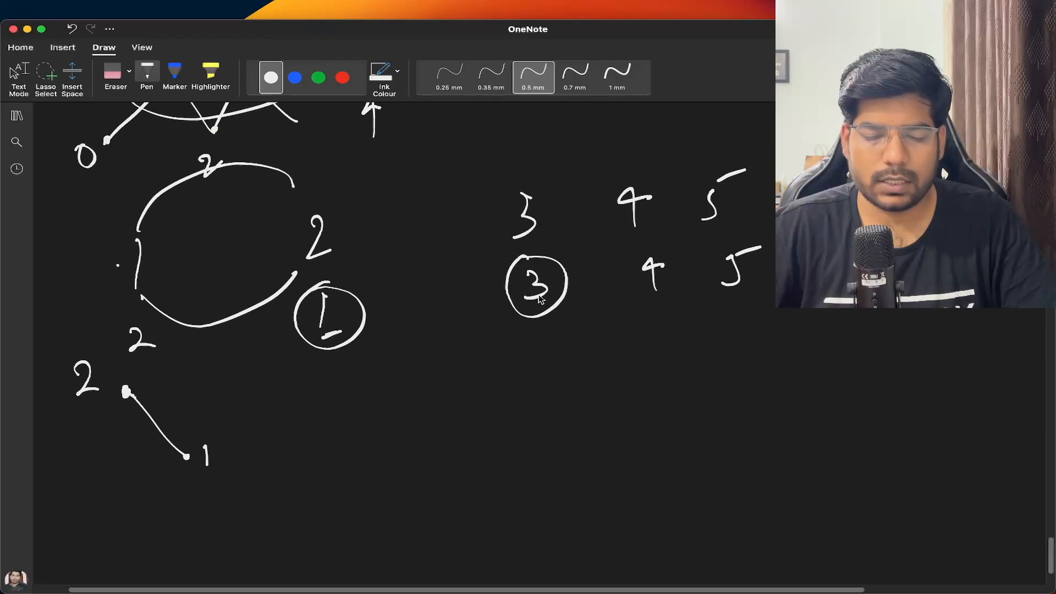
Circle the 3, draw the 3–4 swap arc, and extend the wave upward from 3
{"action": "left_click_drag", "start_coordinate": [512, 263], "coordinate": [572, 303]}
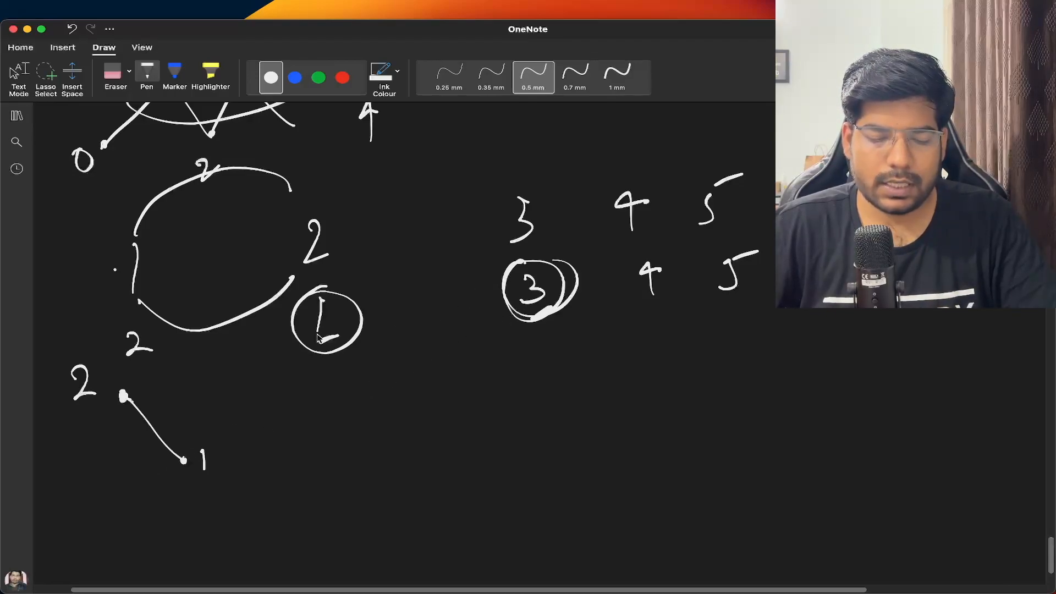
{"action": "mouse_move", "coordinate": [552, 303]}
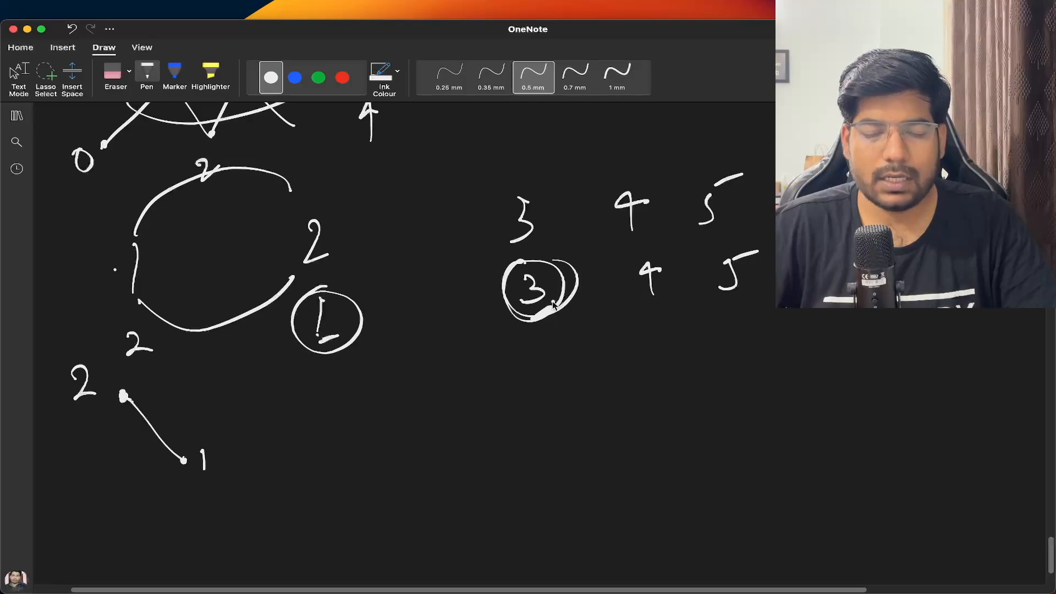
{"action": "left_click_drag", "start_coordinate": [546, 303], "coordinate": [647, 297]}
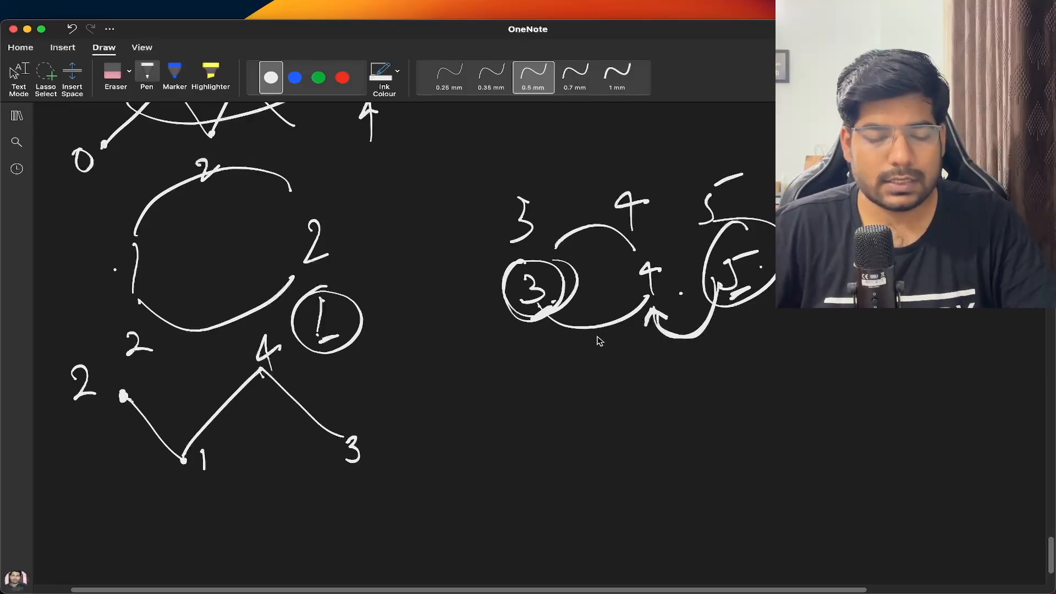
{"action": "left_click_drag", "start_coordinate": [347, 437], "coordinate": [404, 349]}
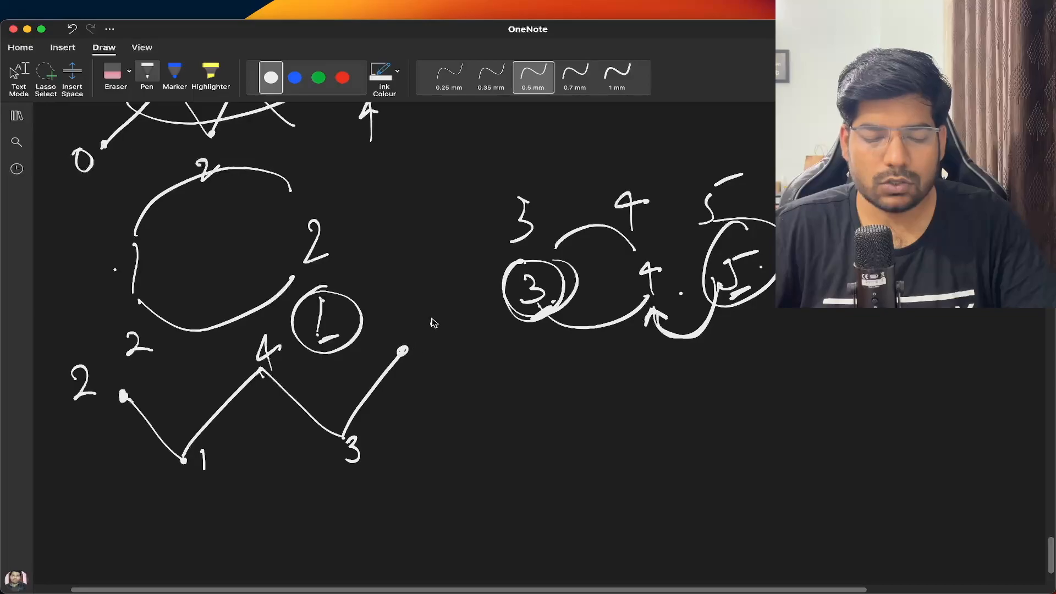